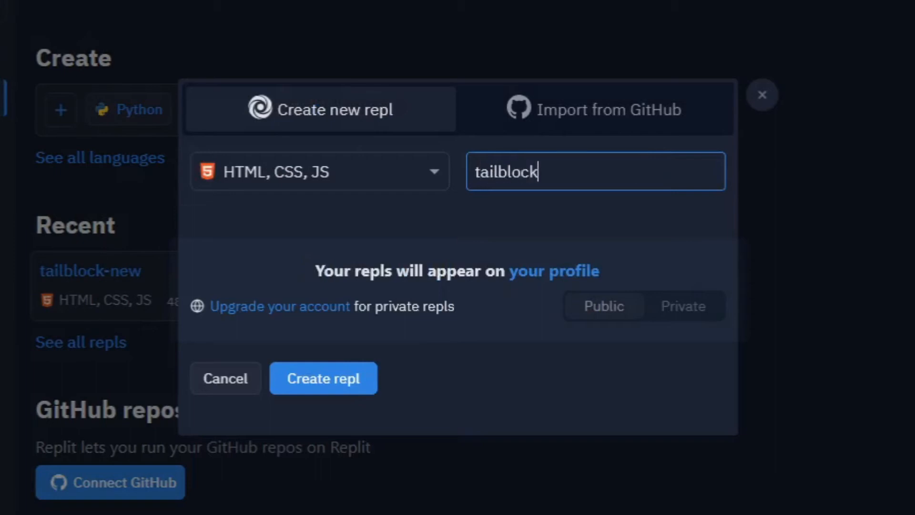
Step: Create the HTML, CSS, JS repl named 'tailblock'
click(323, 378)
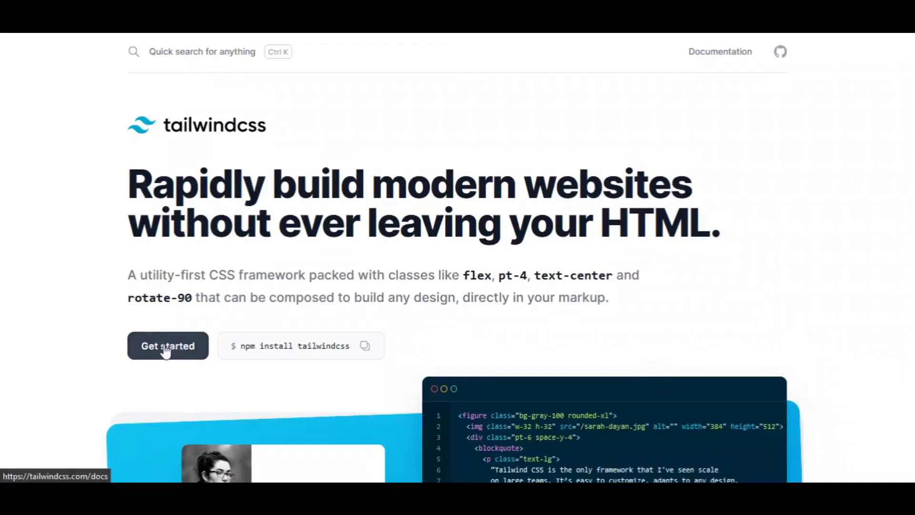
Step: Go from the tailwindcss.com homepage into the Get started docs
click(168, 344)
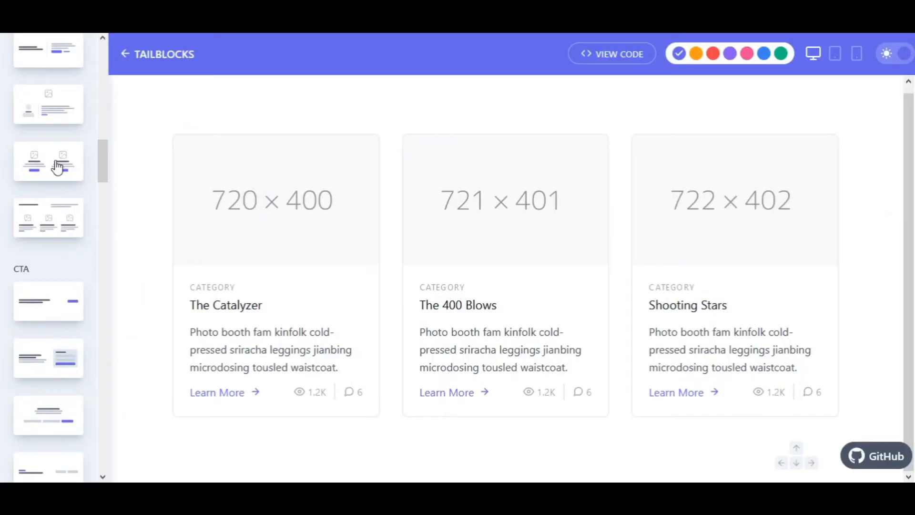
Step: Select the two-image content block and copy its HTML to the clipboard
click(611, 53)
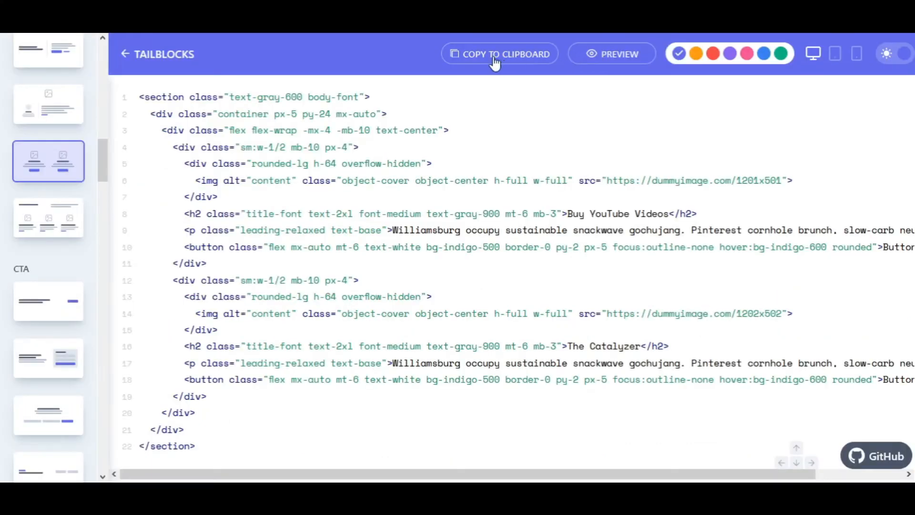
click(498, 53)
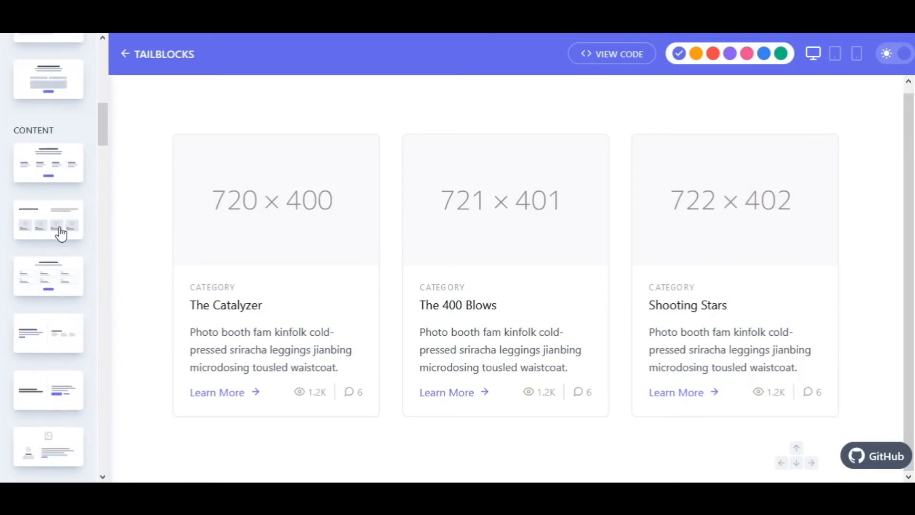
Step: Run the repl and scroll the webview to see the feature columns and email signup
click(49, 219)
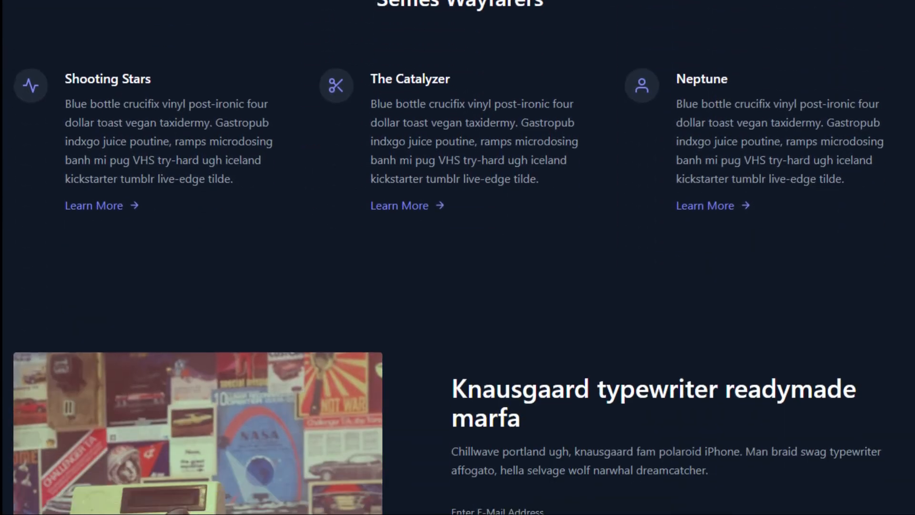
scroll(down, 3)
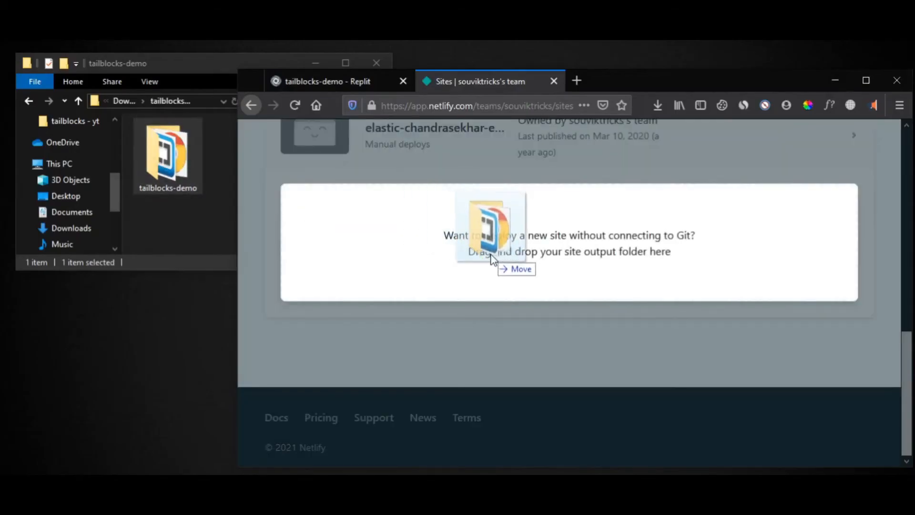
Step: Download the repl as a zip and drop the tailblocks-demo folder onto Netlify's deploy zone
click(157, 95)
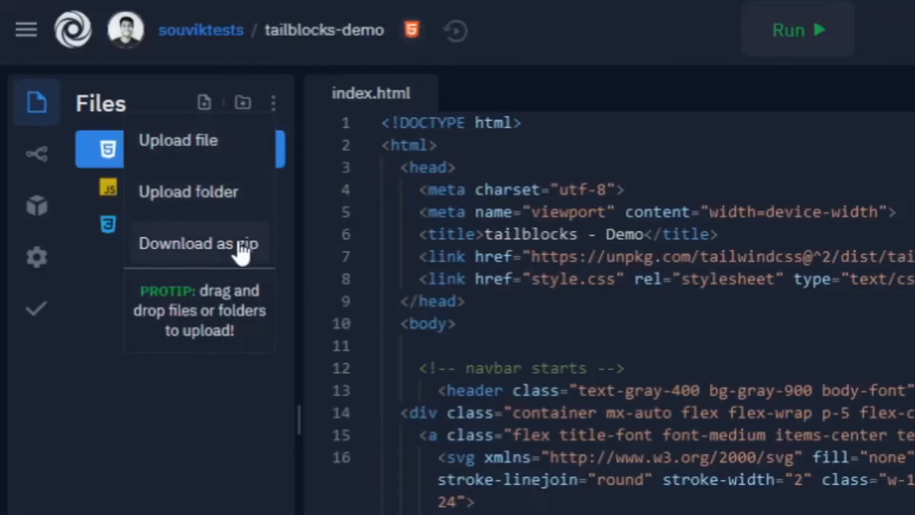
click(198, 243)
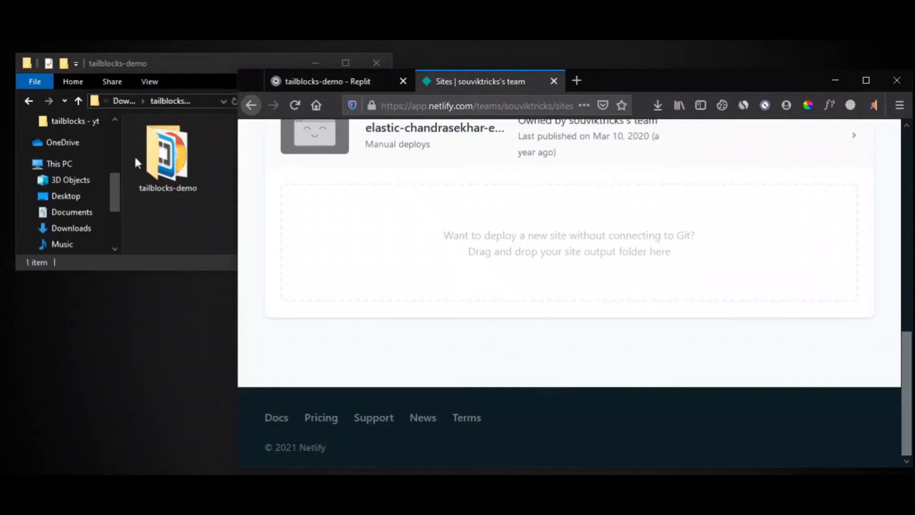